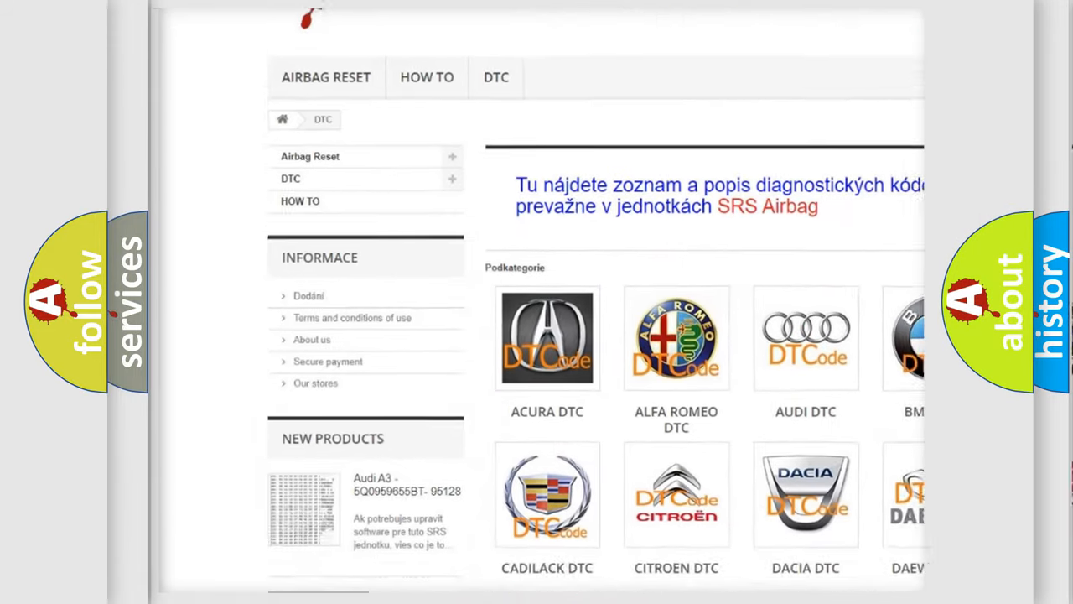
scroll("down", 3)
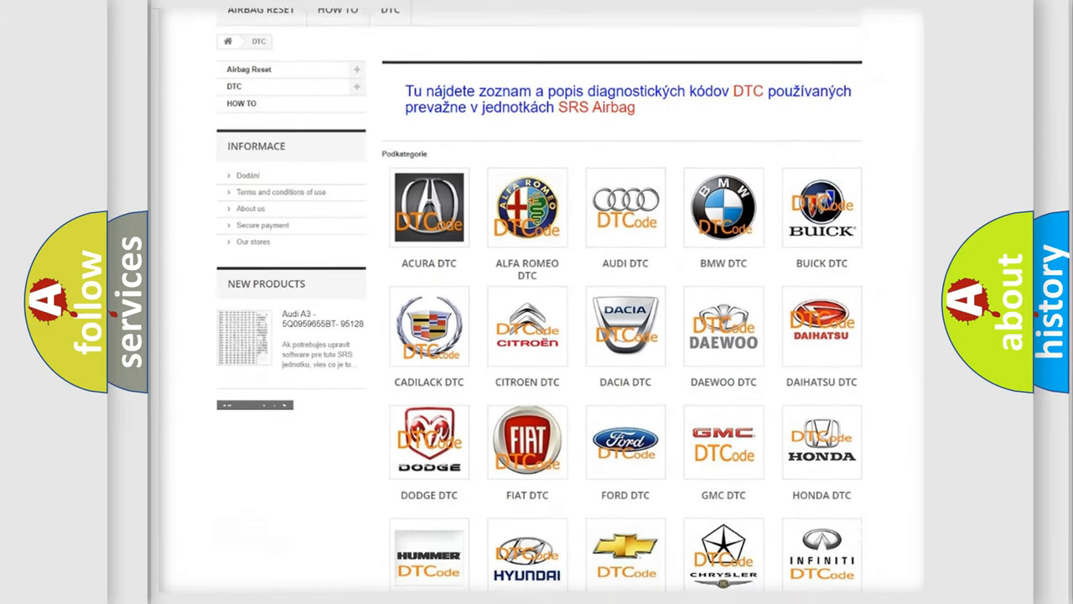
scroll("down", 3)
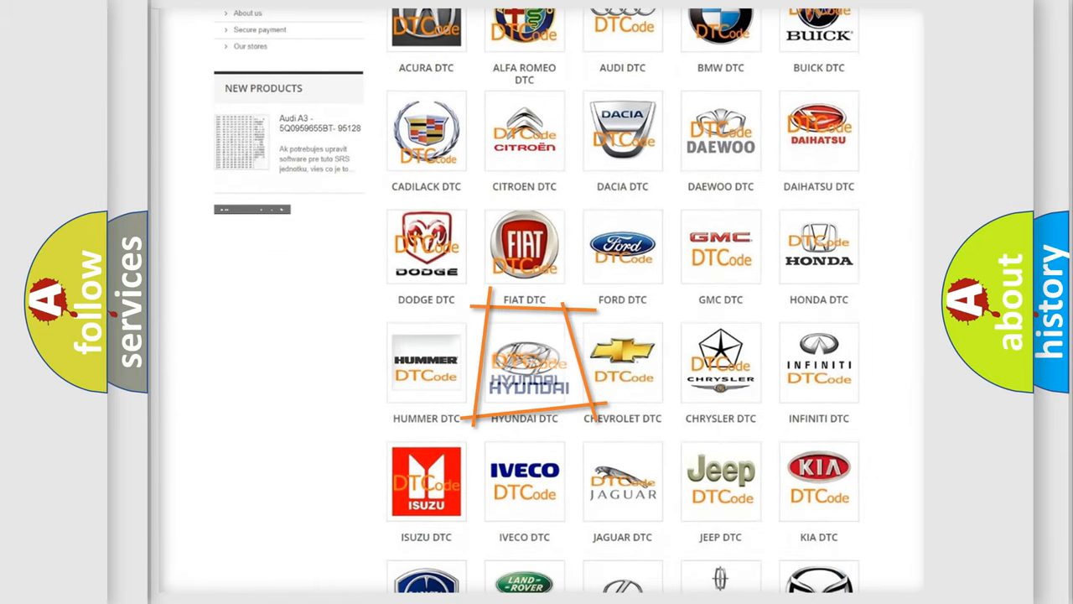